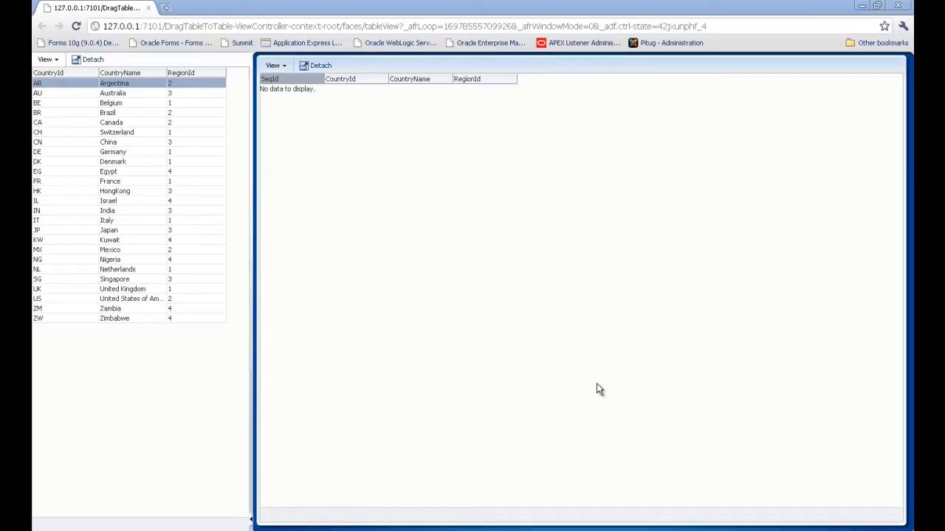
mouse_move(321, 327)
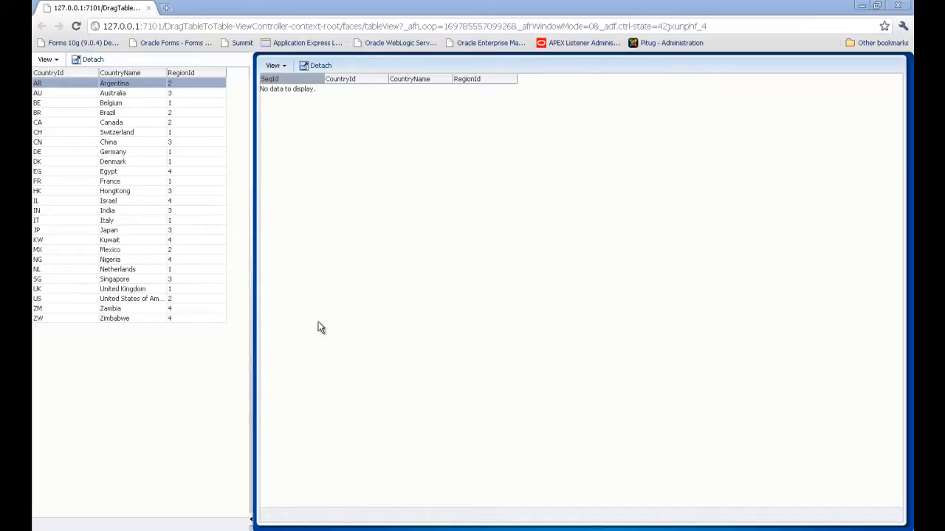
Step: Drag Germany and Egypt into the selected countries table, then drag Egypt back
click(109, 307)
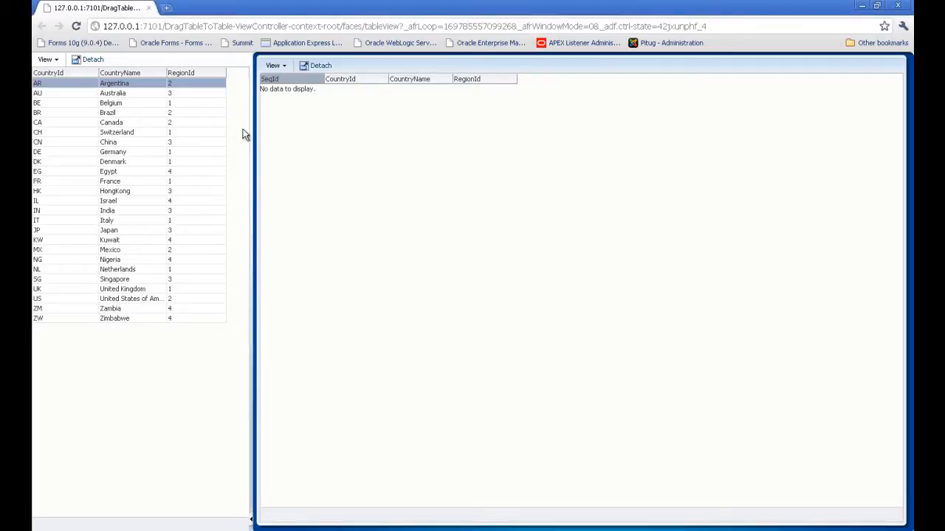
mouse_move(442, 167)
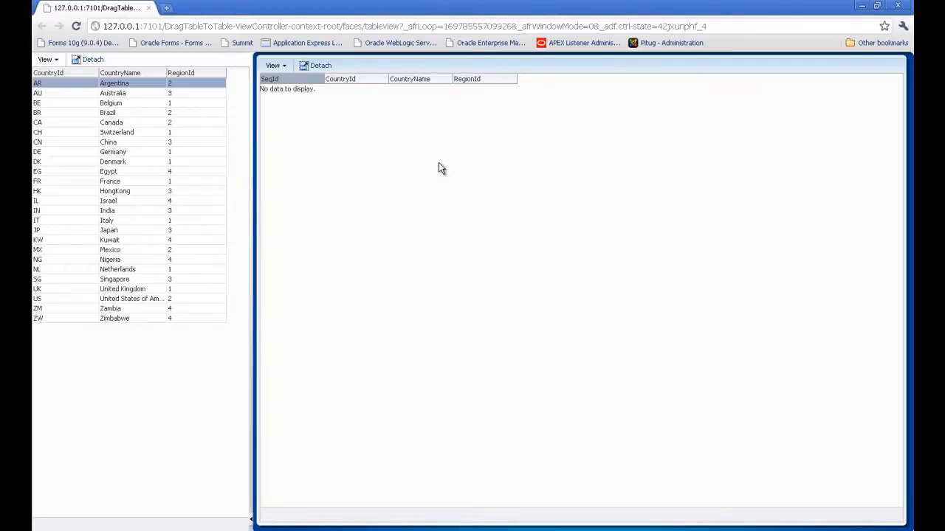
click(113, 152)
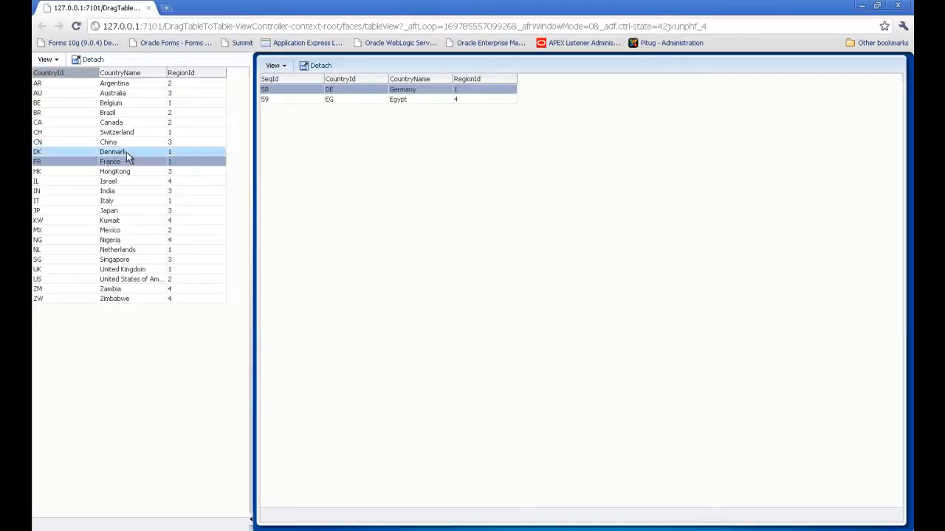
click(107, 201)
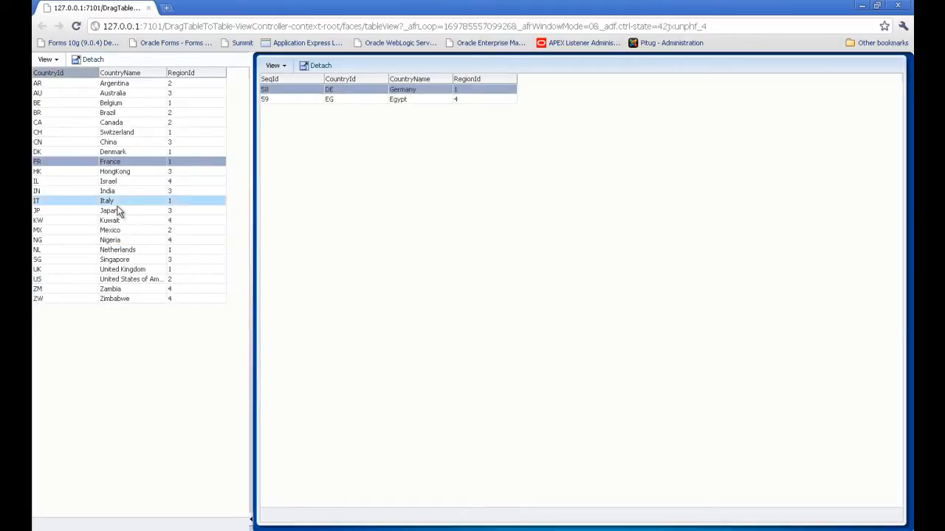
click(107, 112)
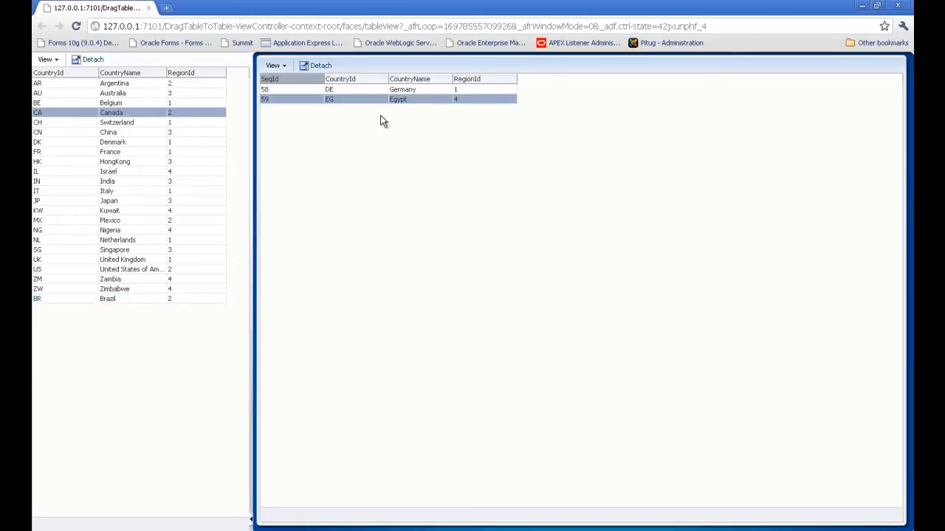
click(117, 121)
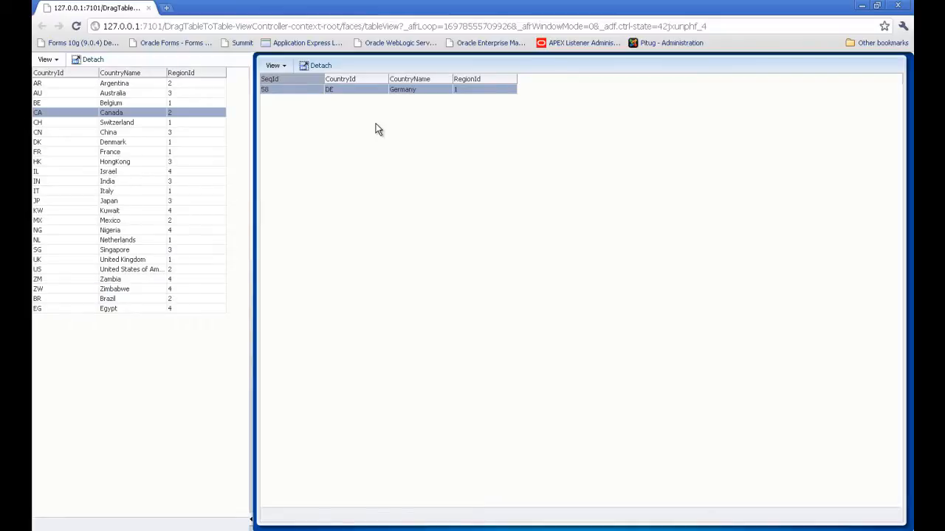
mouse_move(254, 161)
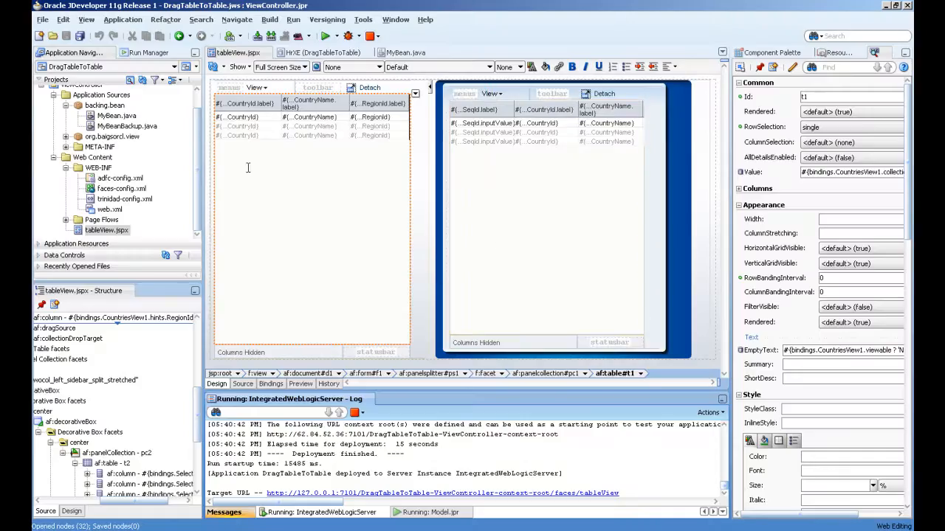
Step: View the HrXE worksheet's desc selected_countries output and highlight the SEQ_ID column
click(327, 52)
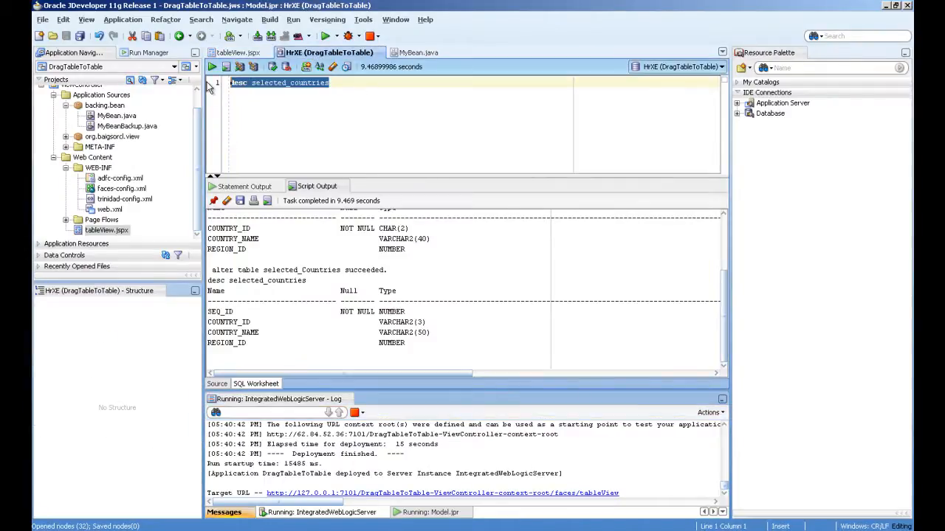
mouse_move(229, 317)
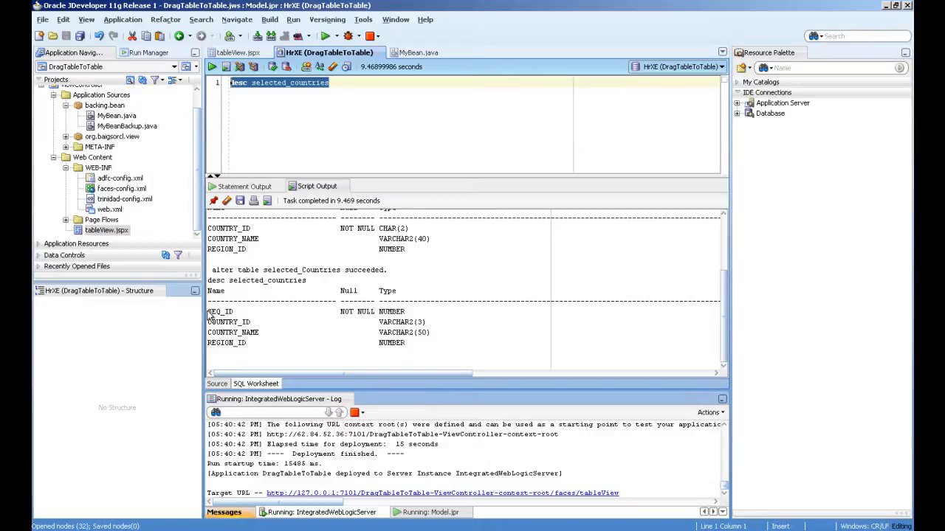
mouse_move(247, 317)
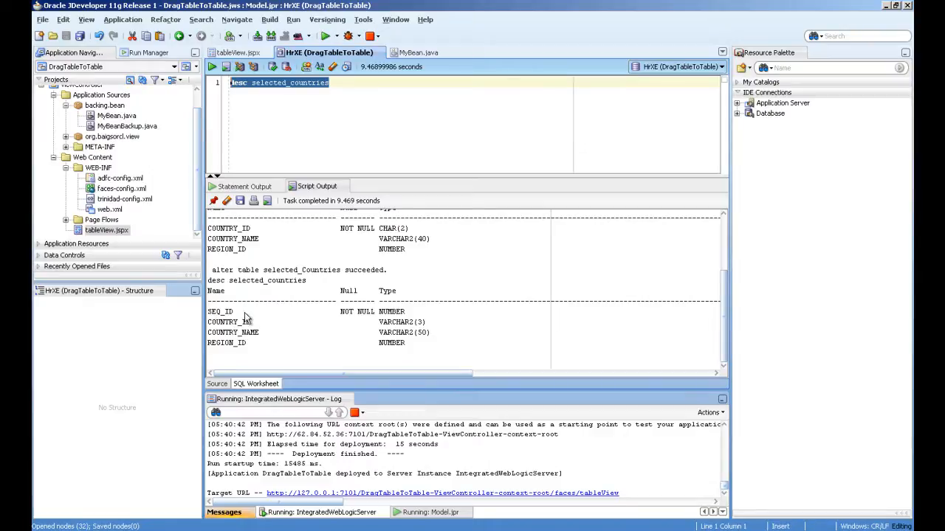
double_click(220, 311)
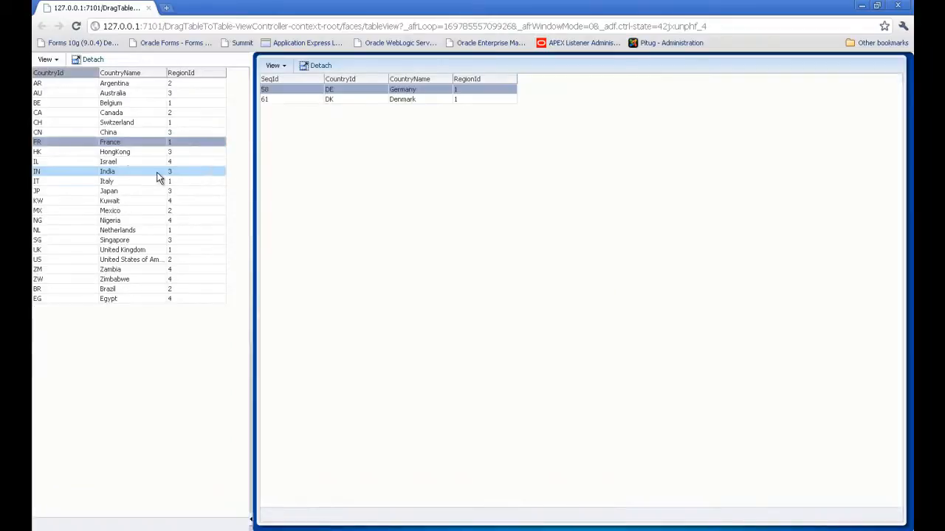
drag(107, 172, 369, 108)
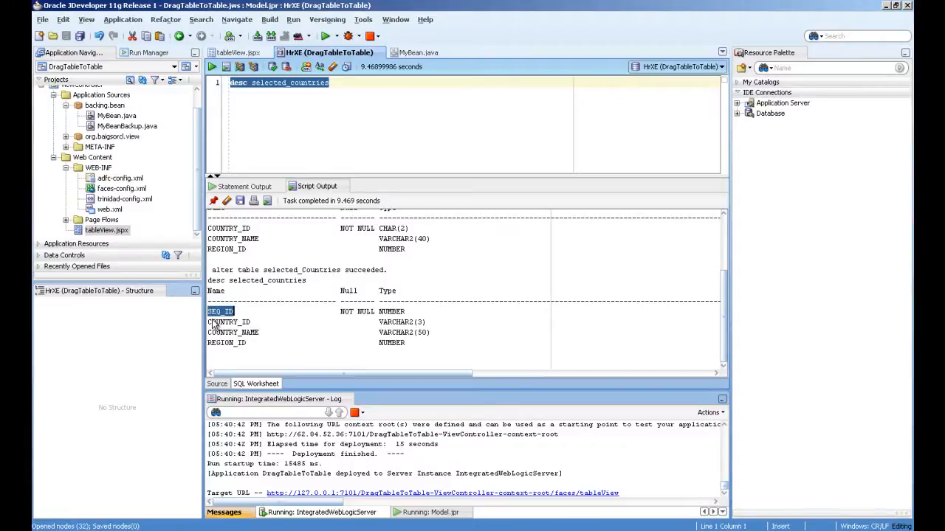
Step: Highlight COUNTRY_ID, COUNTRY_NAME and REGION_ID, then return to tableView.jspx
drag(228, 322, 229, 342)
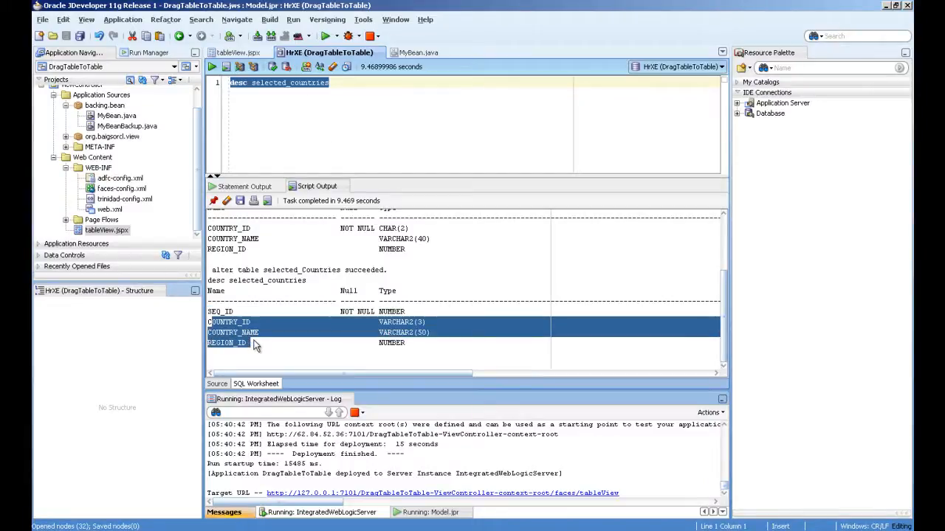
click(236, 52)
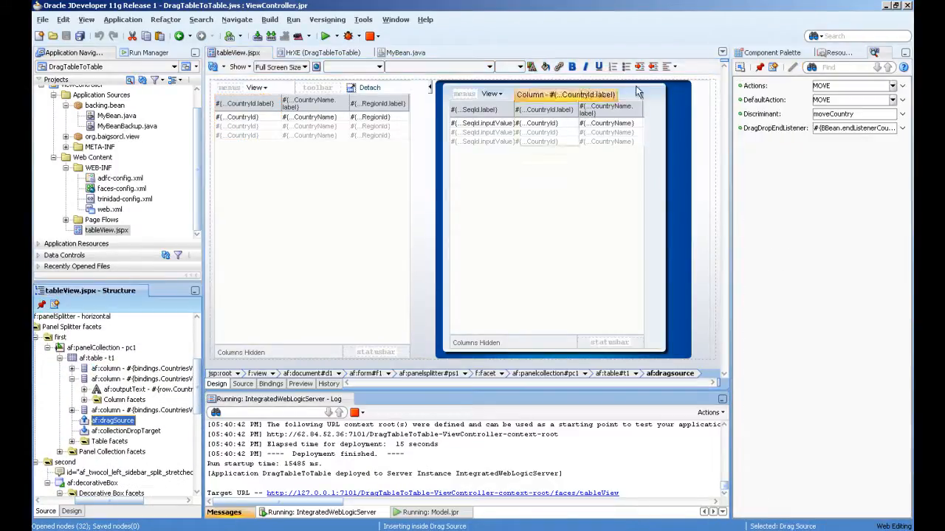
Step: Search the Component Palette for 'drag', then view table t2's properties
click(771, 52)
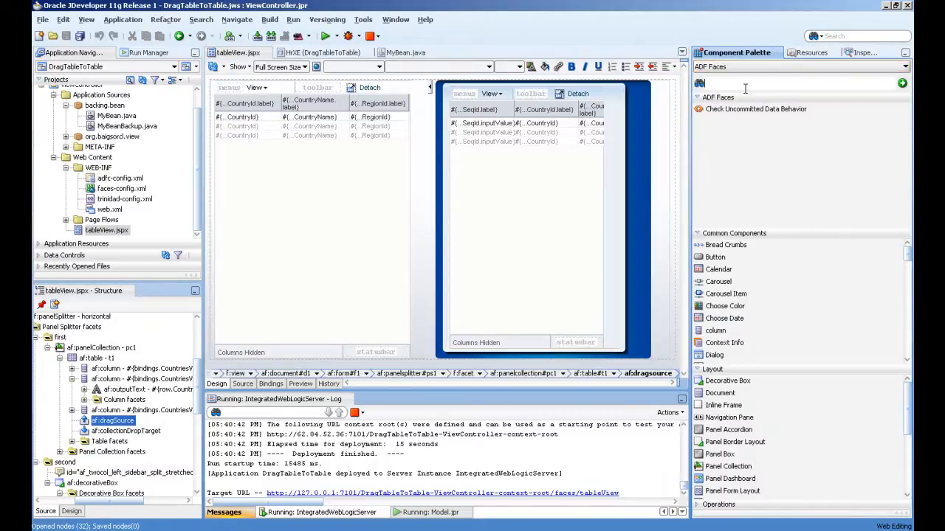
text(drag)
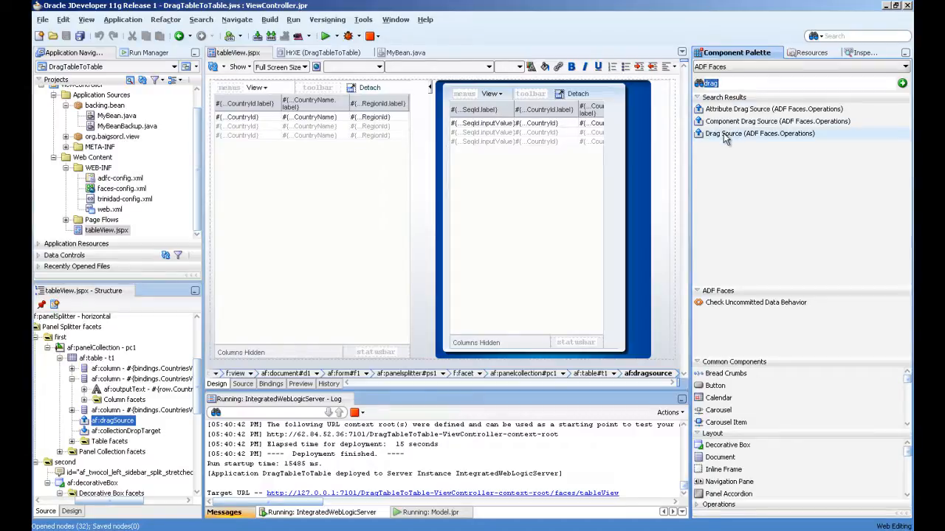
mouse_move(759, 133)
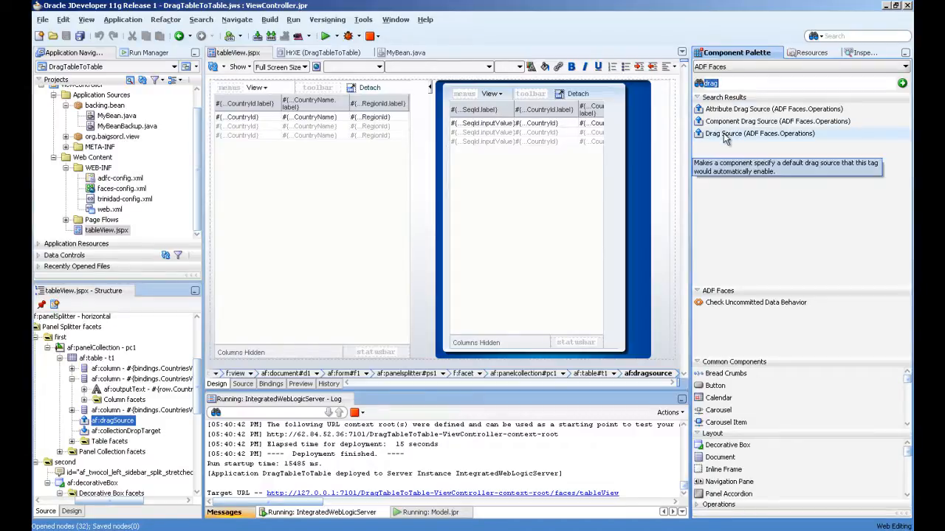
mouse_move(780, 143)
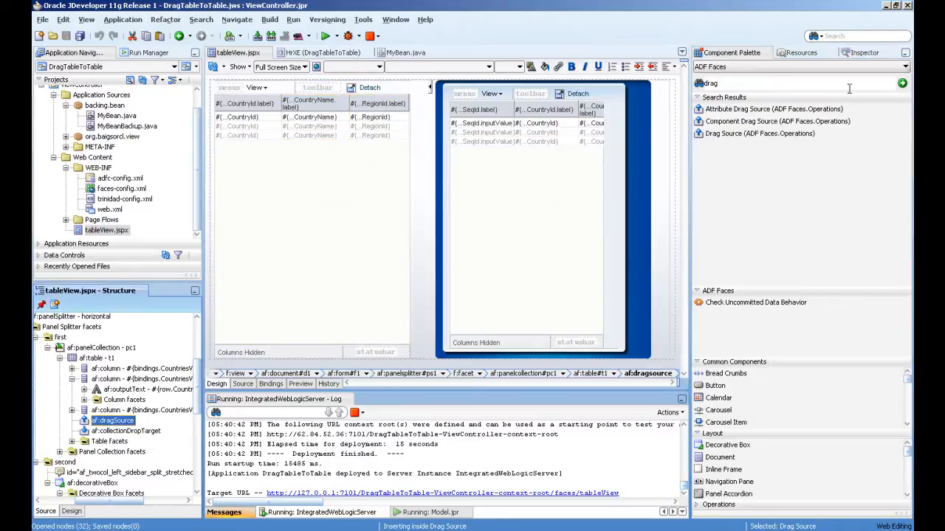
click(859, 53)
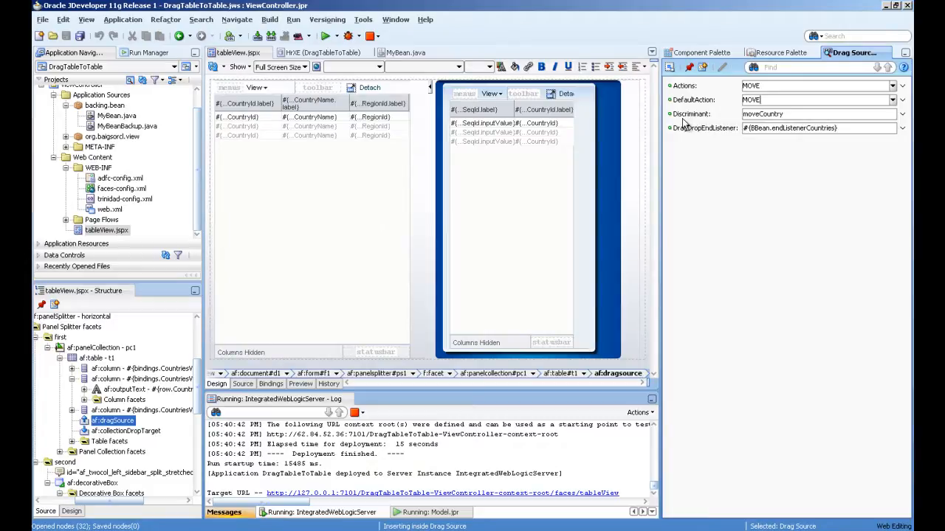
click(812, 114)
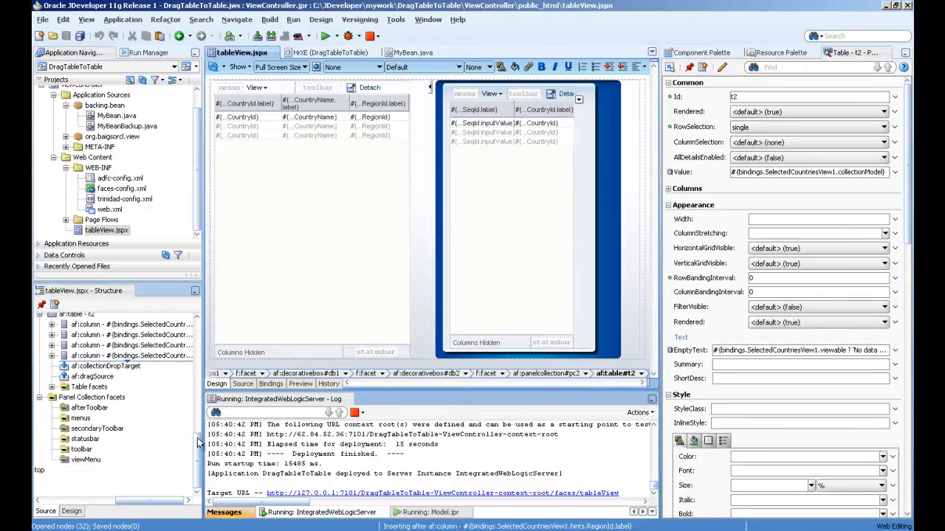
Step: Inspect t2's collectionDropTarget, highlighting the addToSelection listener method name
click(106, 366)
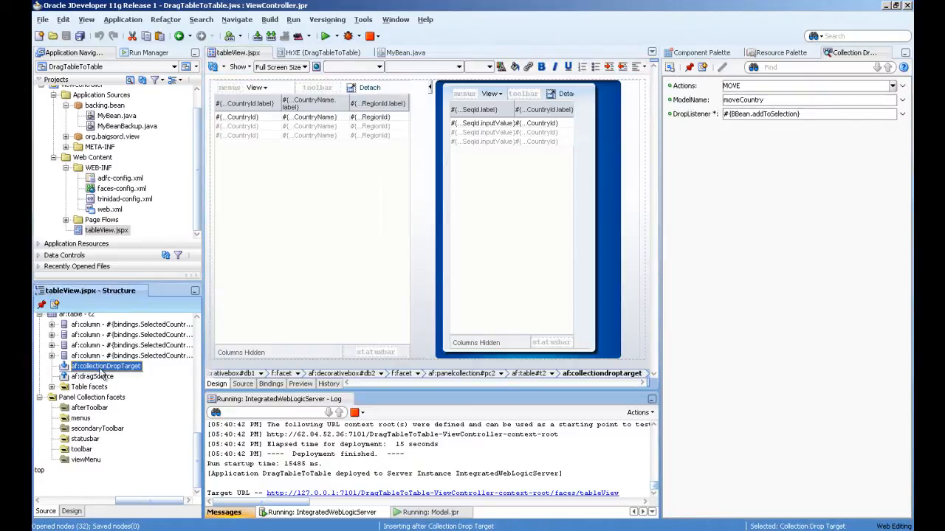
mouse_move(103, 366)
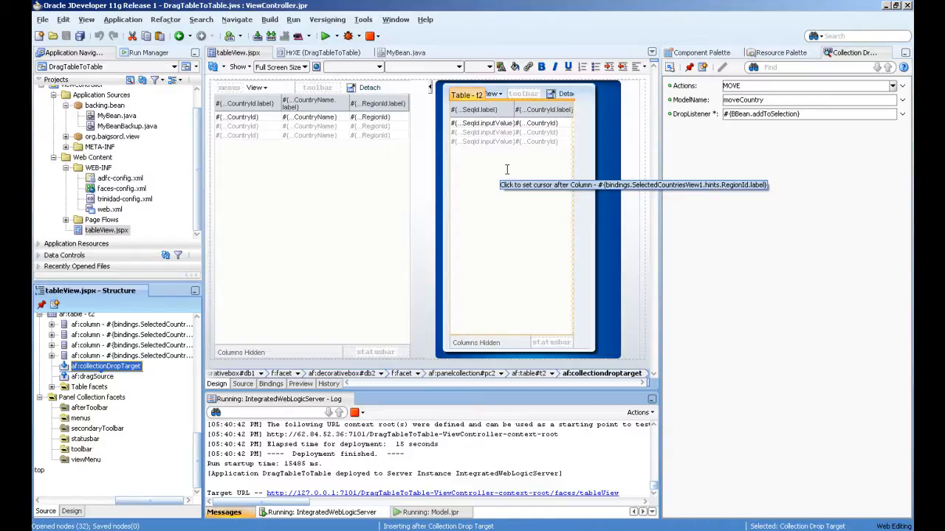
mouse_move(507, 170)
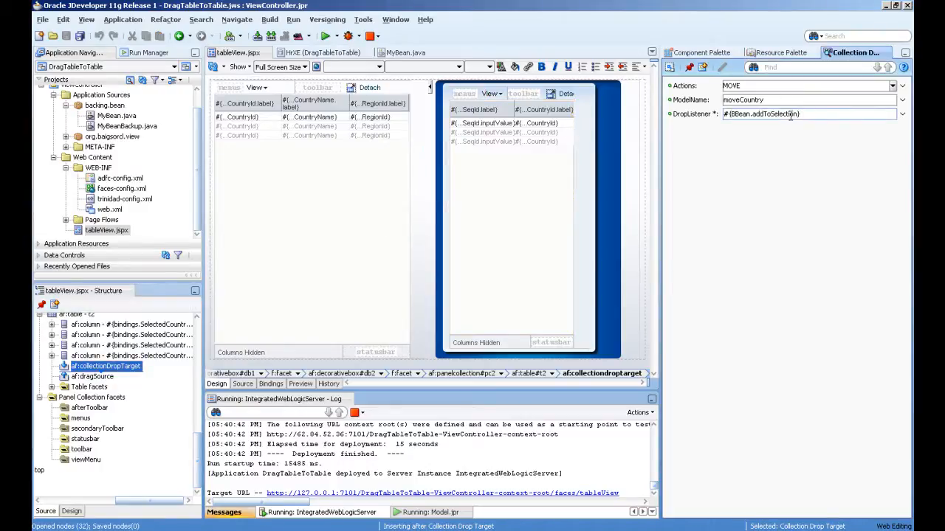
double_click(775, 113)
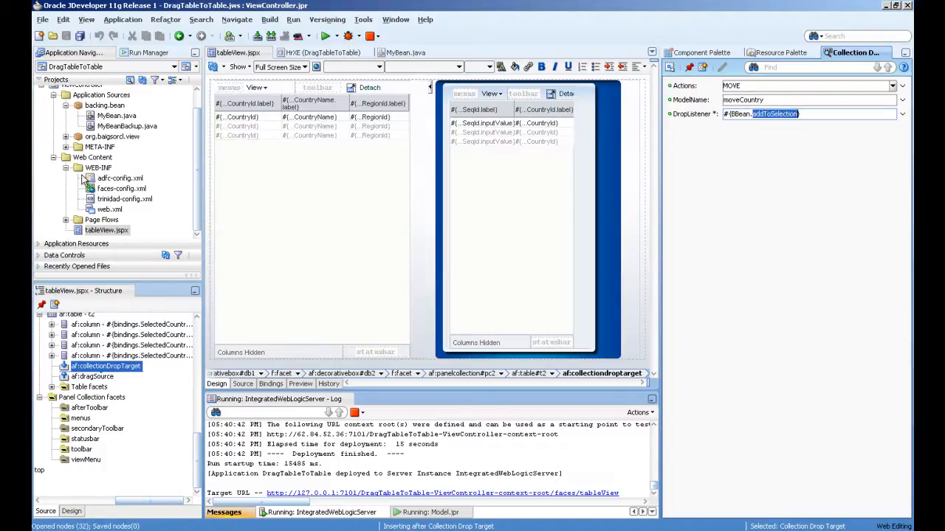
click(409, 52)
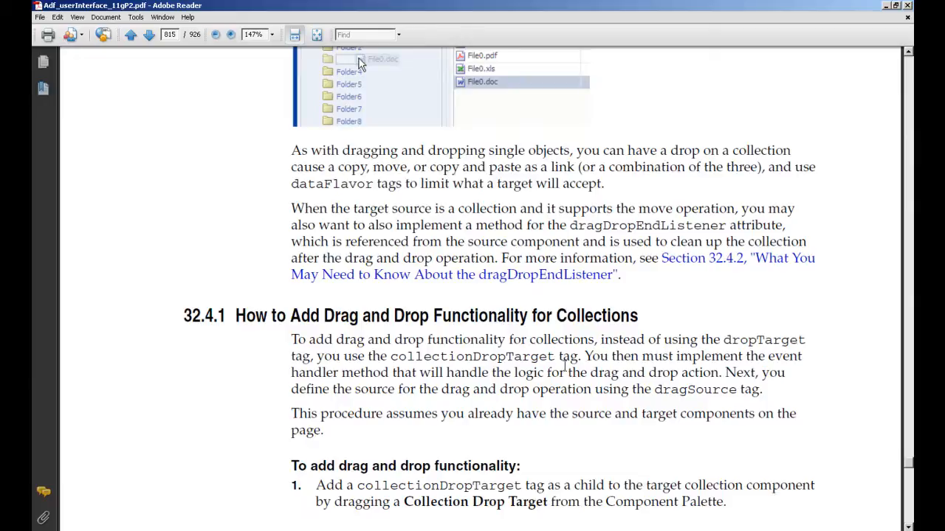
Step: Scroll the ADF guide to section 32.4.1, steps 3 and 4
scroll(down, 3)
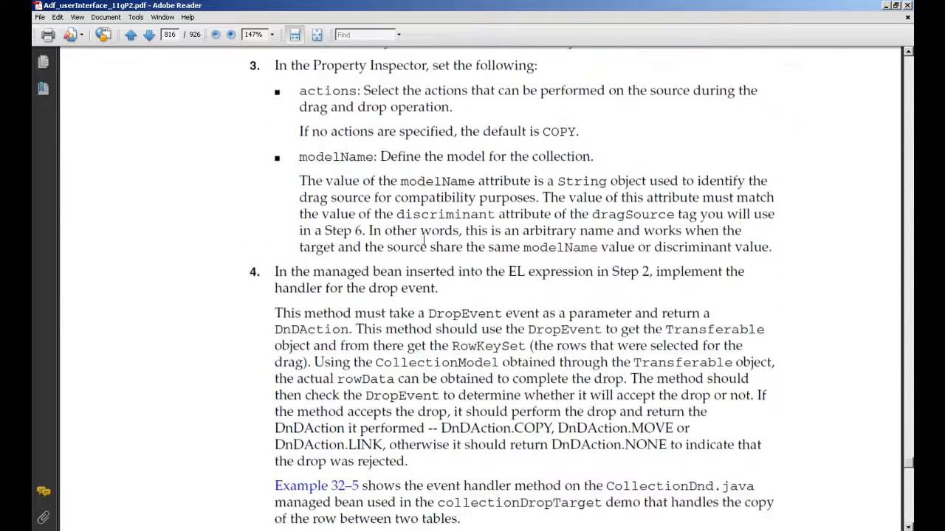
scroll(down, 3)
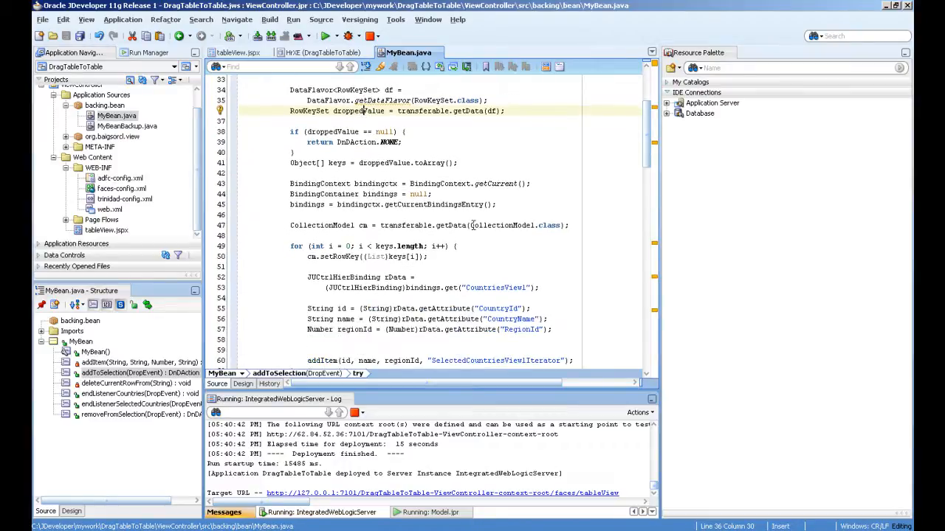
Step: Read addToSelection in MyBean.java, highlighting the CollectionModel type
double_click(321, 225)
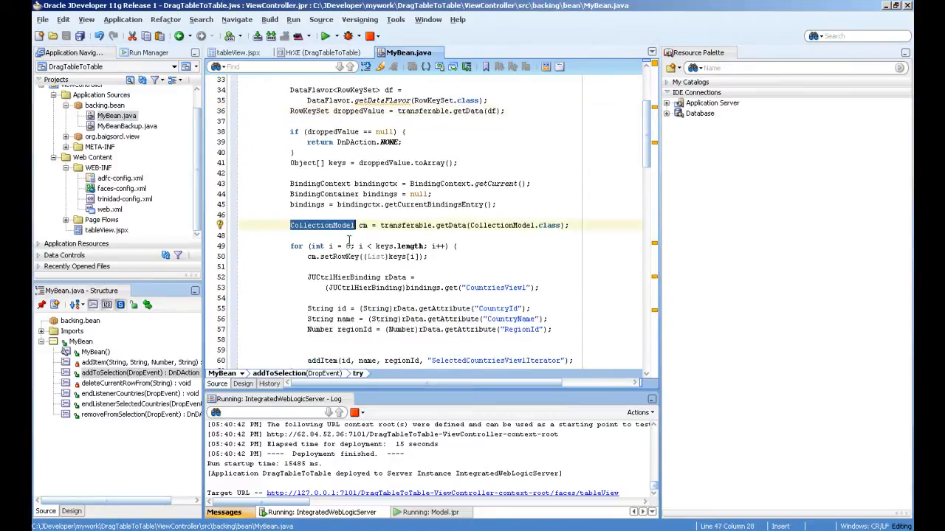
scroll(down, 3)
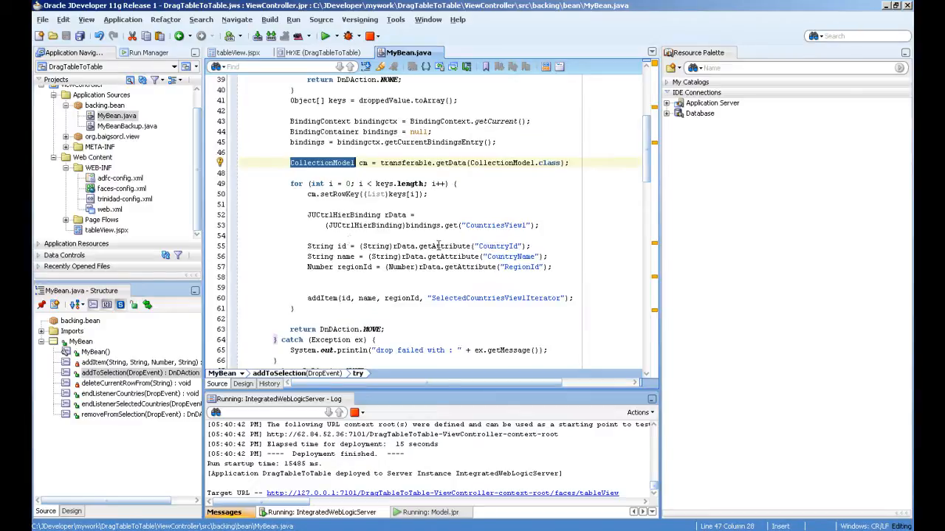
click(504, 256)
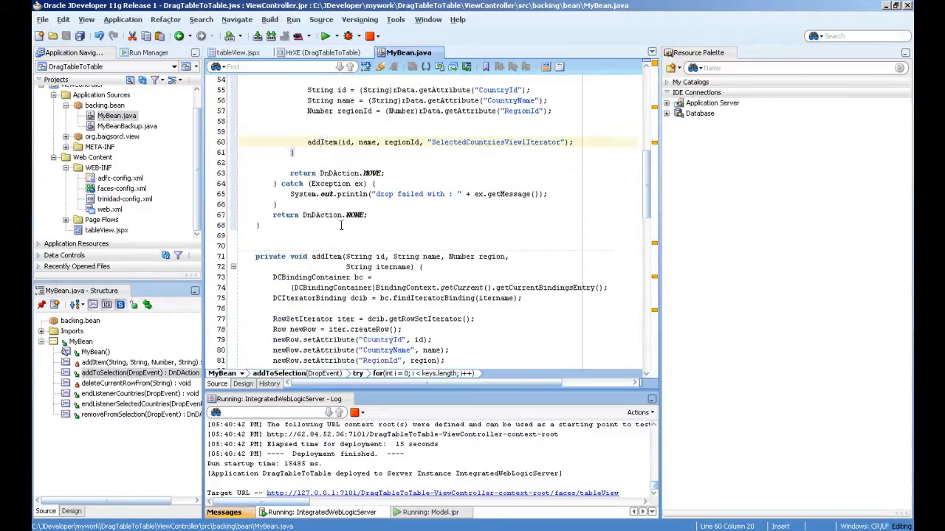
scroll(down, 3)
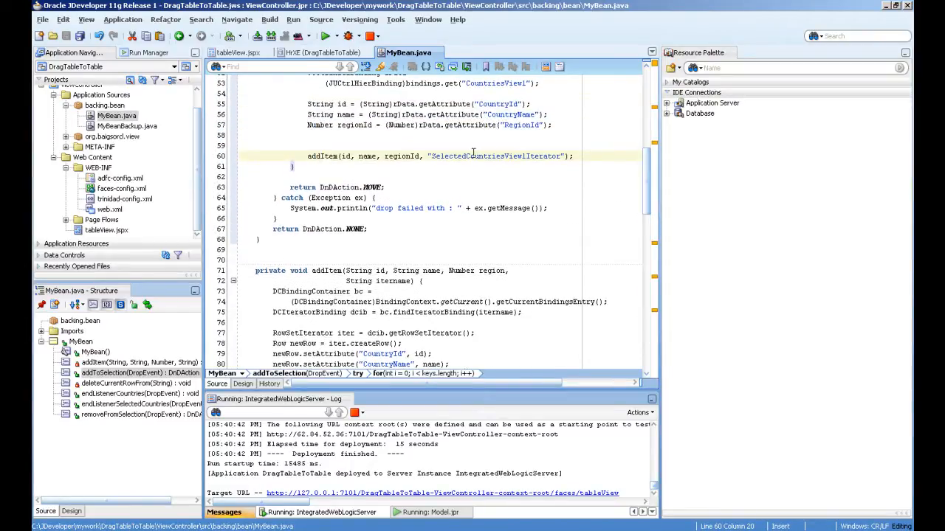
Step: Highlight SelectedCountriesView1Iterator and scroll through addItem and deleteCurrentRowFrom
double_click(494, 156)
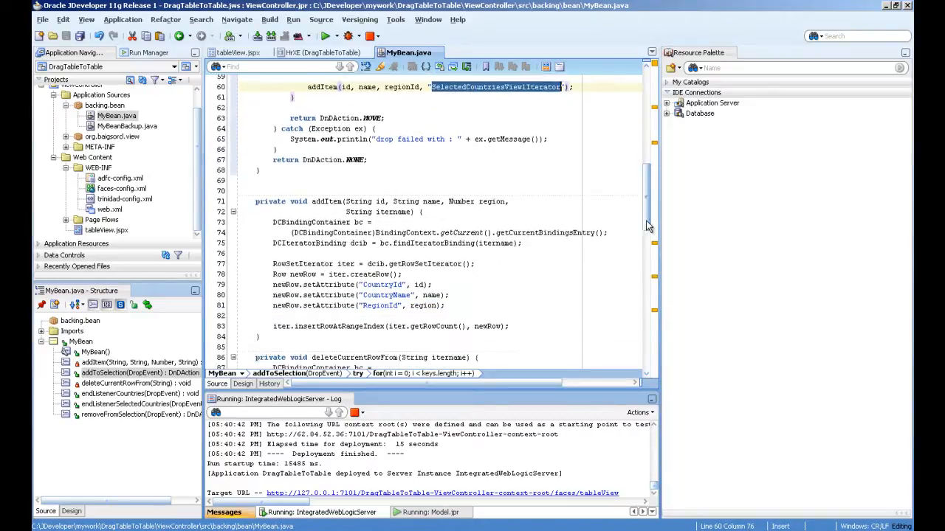
scroll(down, 3)
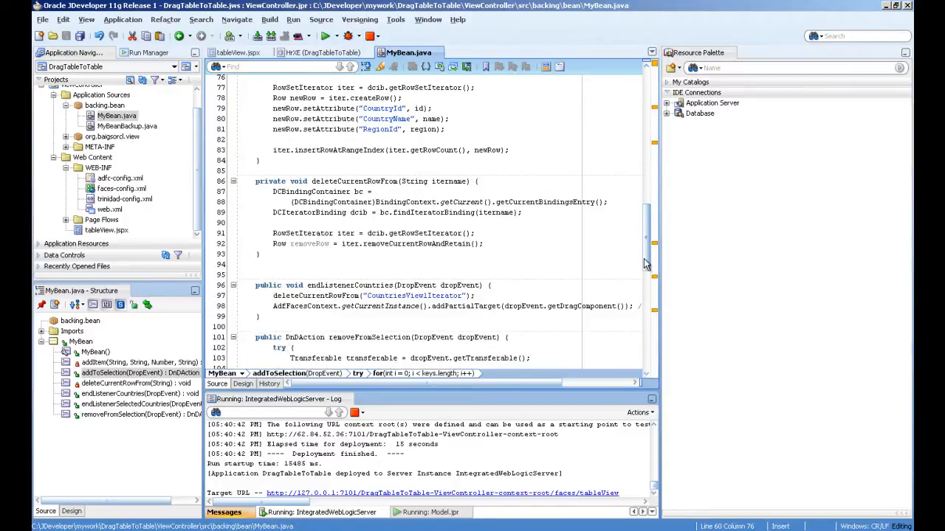
click(236, 52)
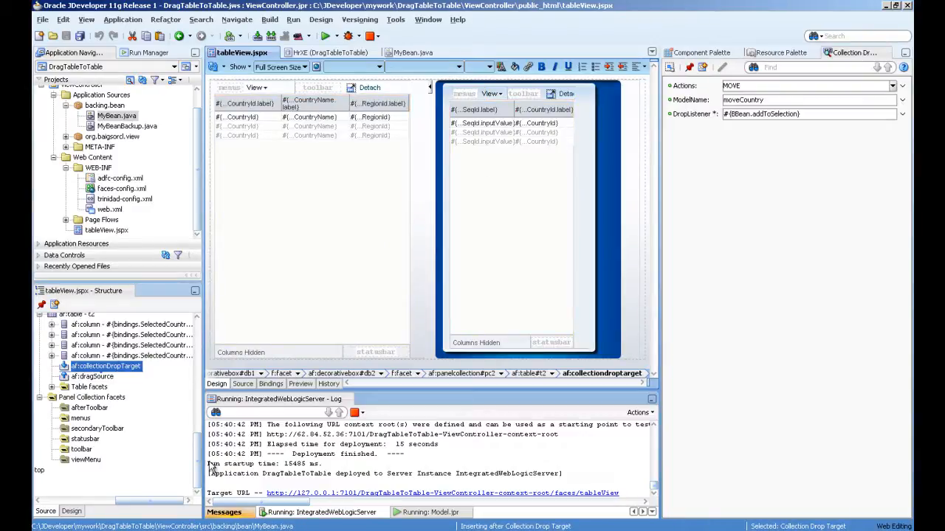
Step: Select table t1's af:dragSource and highlight its endListenerCountries listener expression
click(310, 103)
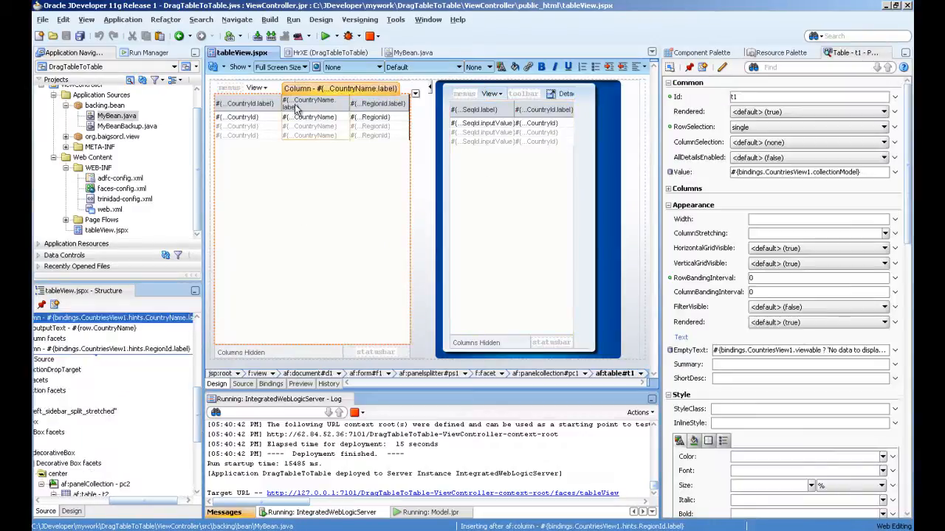
click(309, 103)
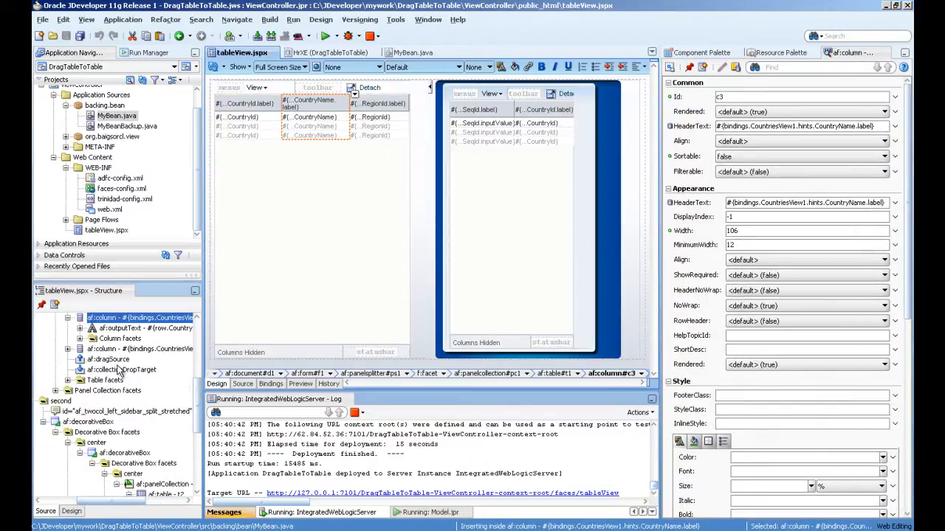
click(109, 359)
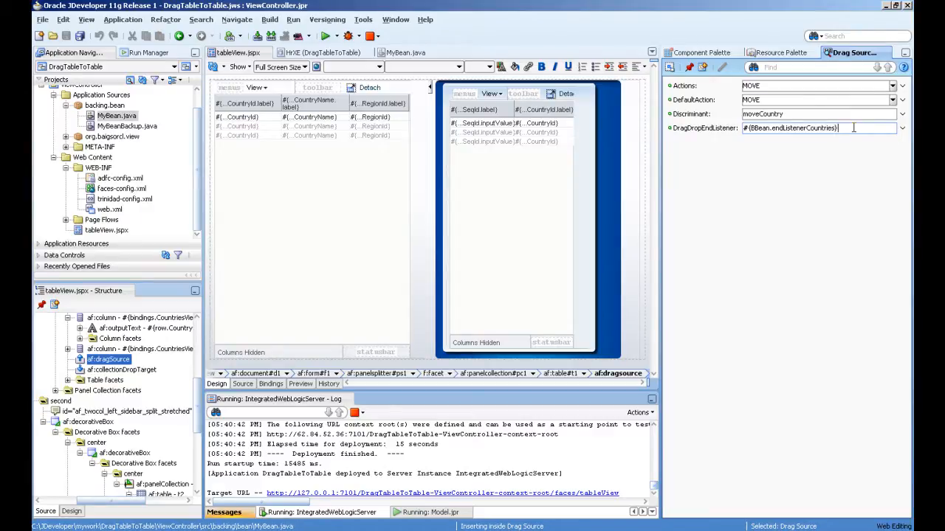
triple_click(789, 128)
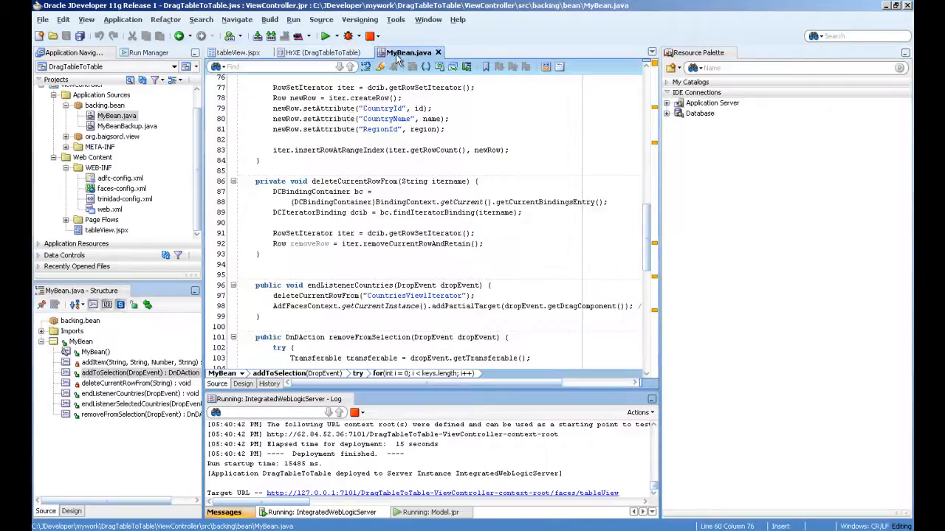
Step: Scroll to endListenerCountries in MyBean.java and highlight its deleteCurrentRowFrom call
scroll(down, 3)
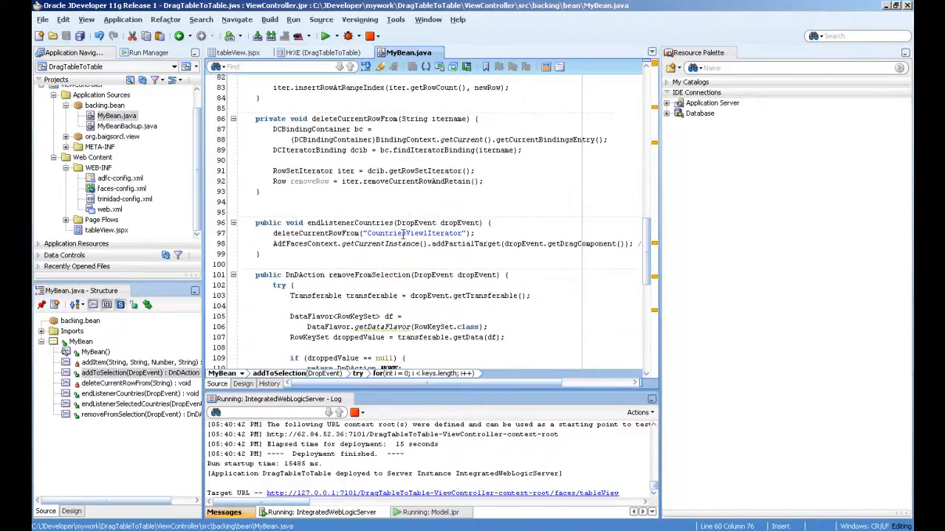
click(283, 233)
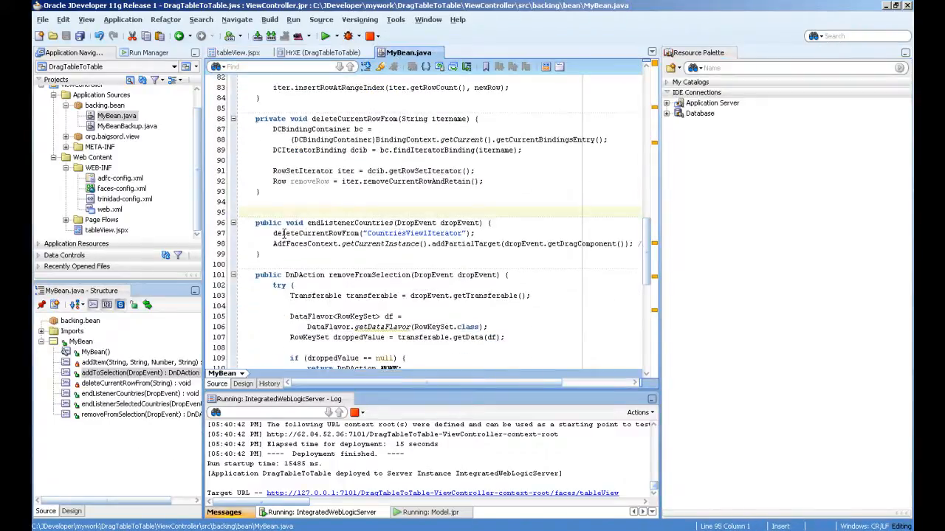
double_click(316, 233)
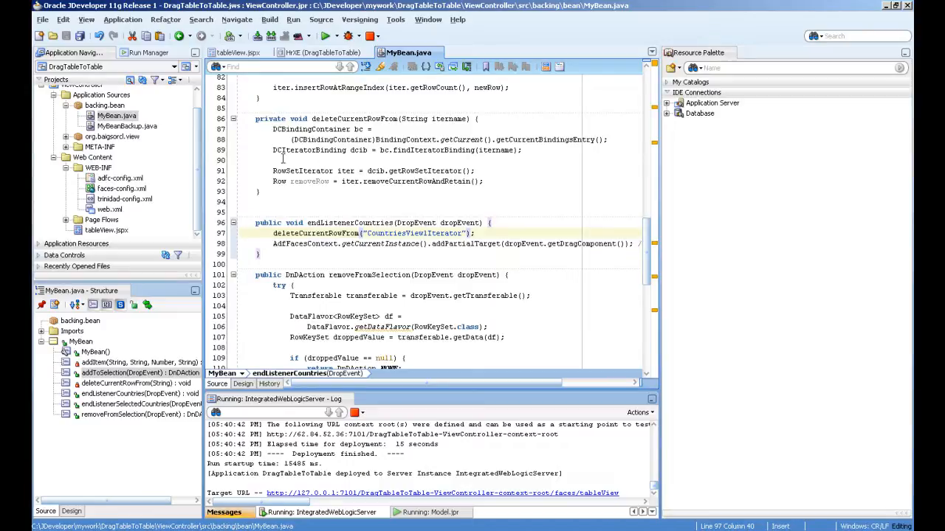
double_click(416, 182)
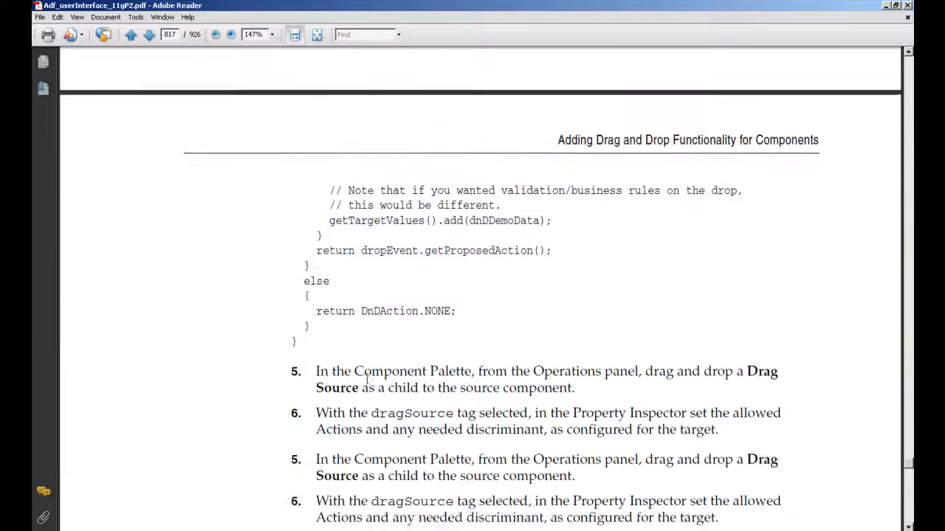
Step: Scroll the guide to page 817, steps 5–6 and section 32.4.2
scroll(down, 3)
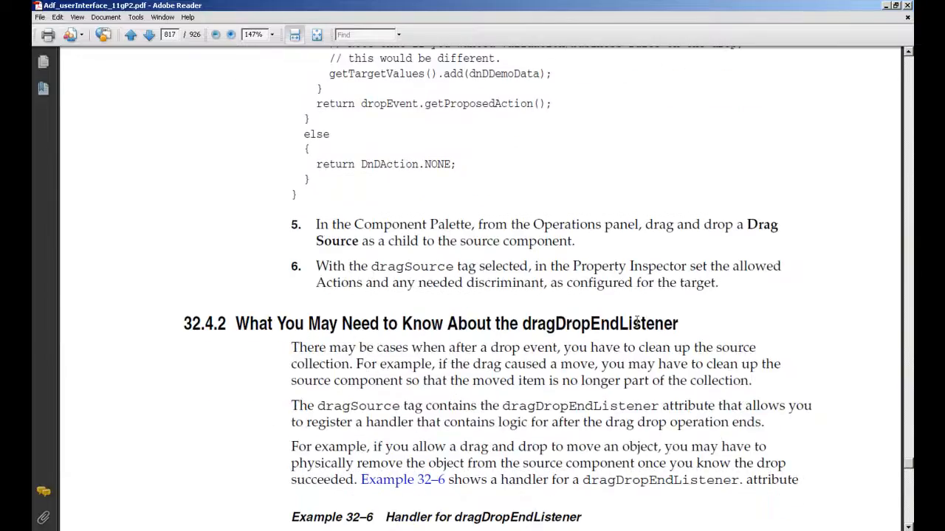
scroll(down, 3)
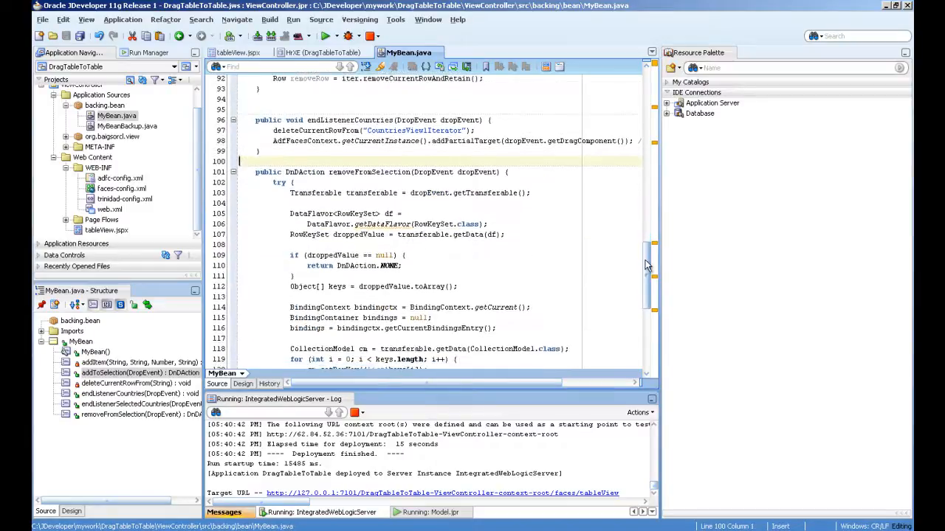
Step: Scroll MyBean.java to the addToSelection loop reading CountryId, CountryName and RegionId
scroll(down, 3)
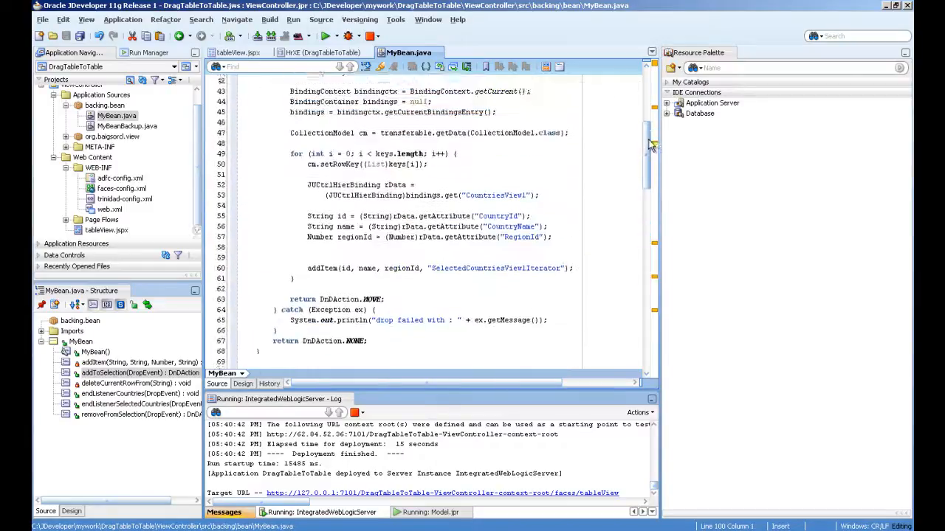